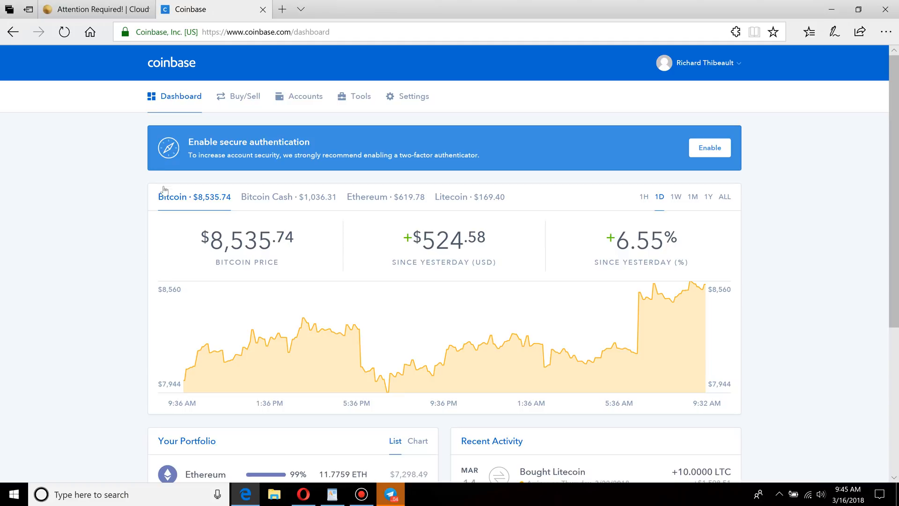
mouse_move(258, 165)
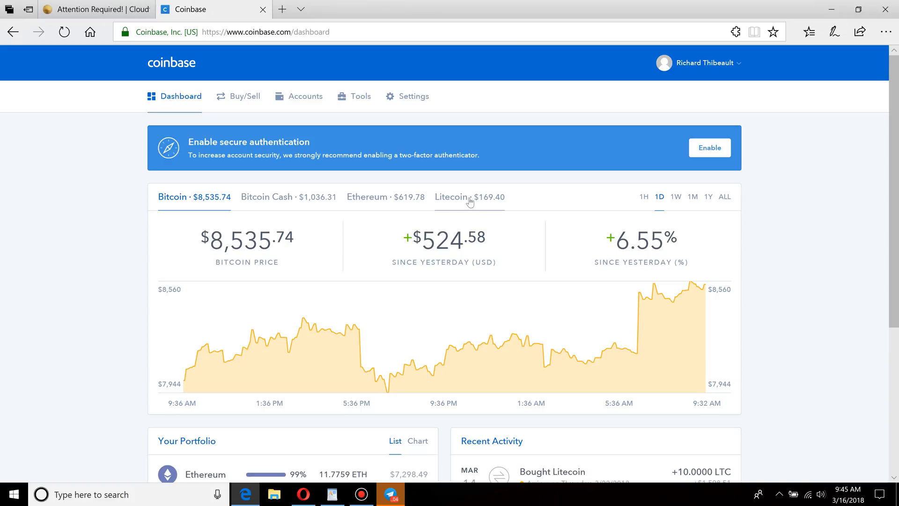
mouse_move(323, 208)
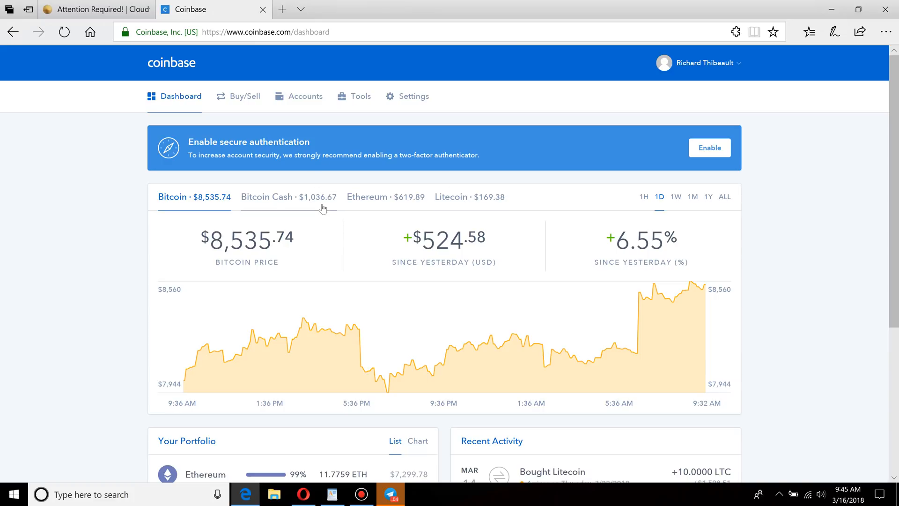
mouse_move(239, 194)
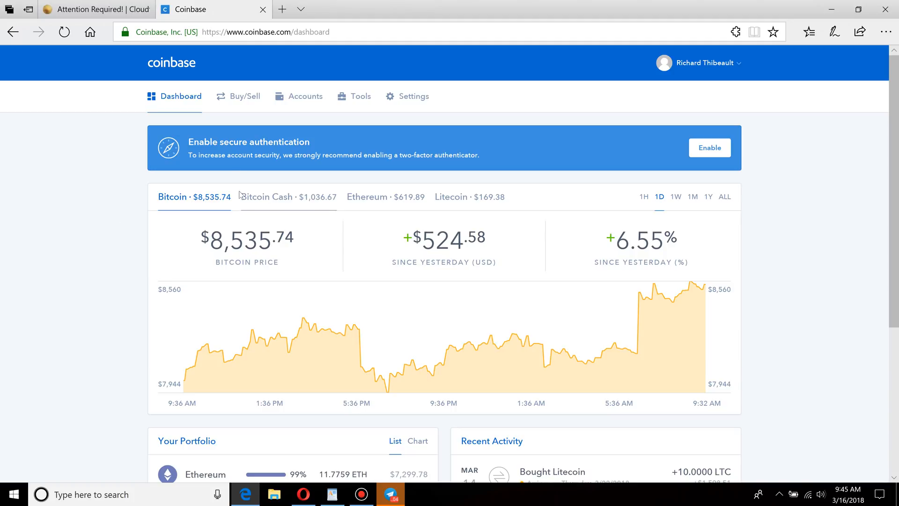
mouse_move(209, 189)
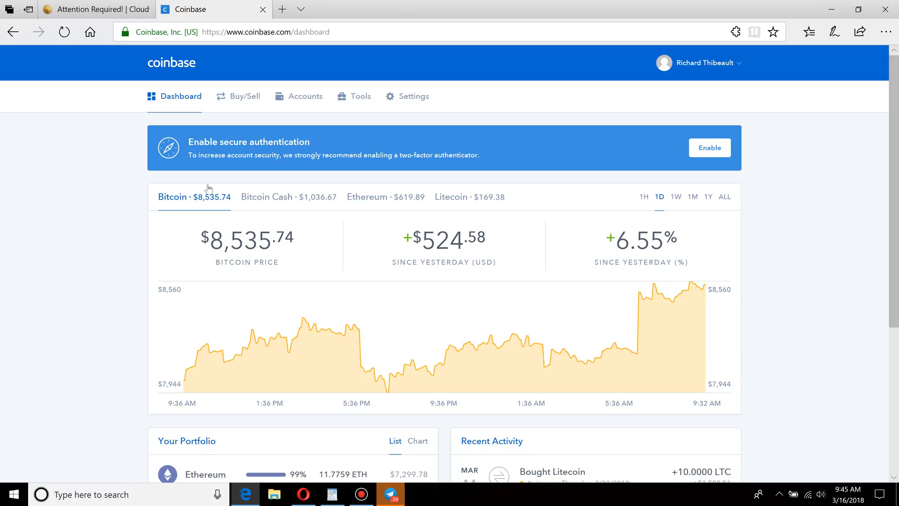
mouse_move(158, 90)
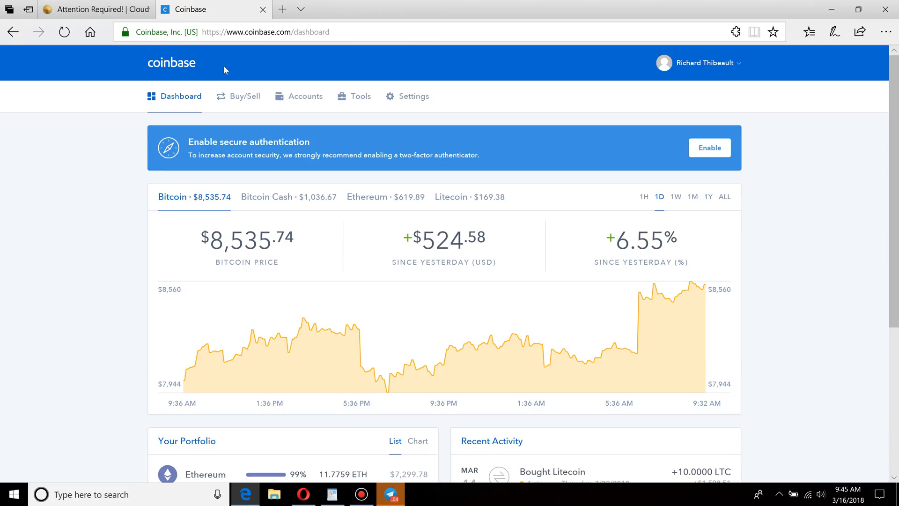
mouse_move(304, 95)
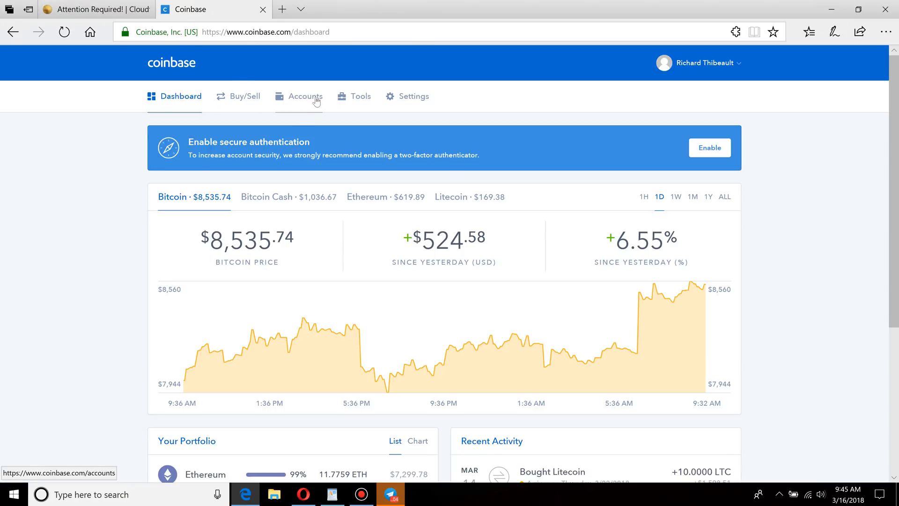
mouse_move(320, 106)
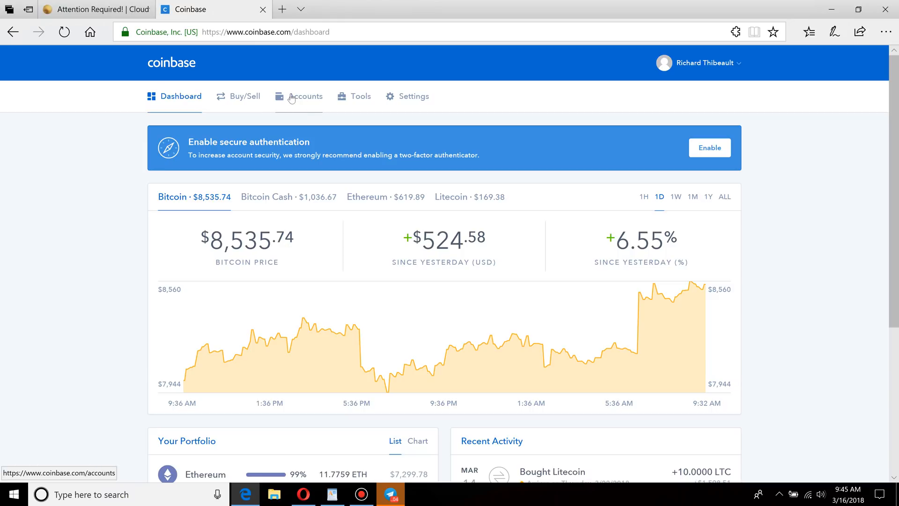
Step: Go to Accounts and start a Bitcoin send from the BTC Wallet
click(305, 96)
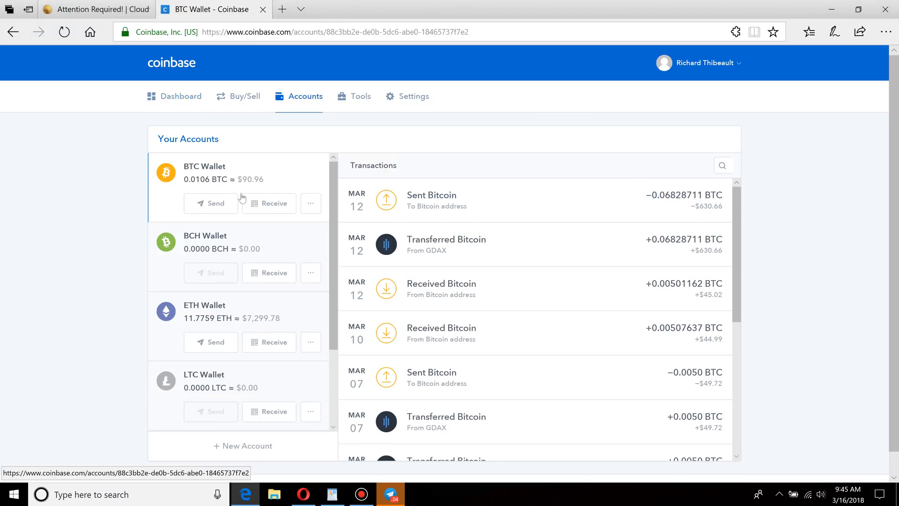
mouse_move(211, 204)
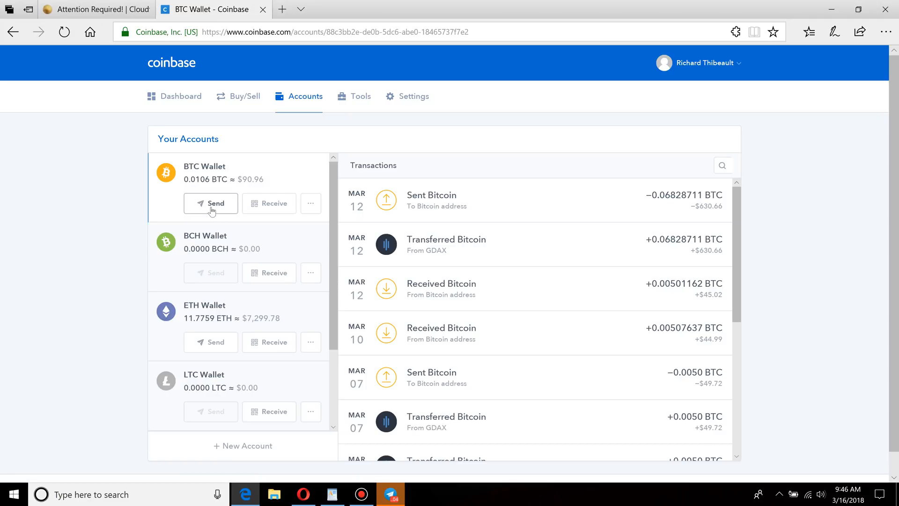
click(211, 204)
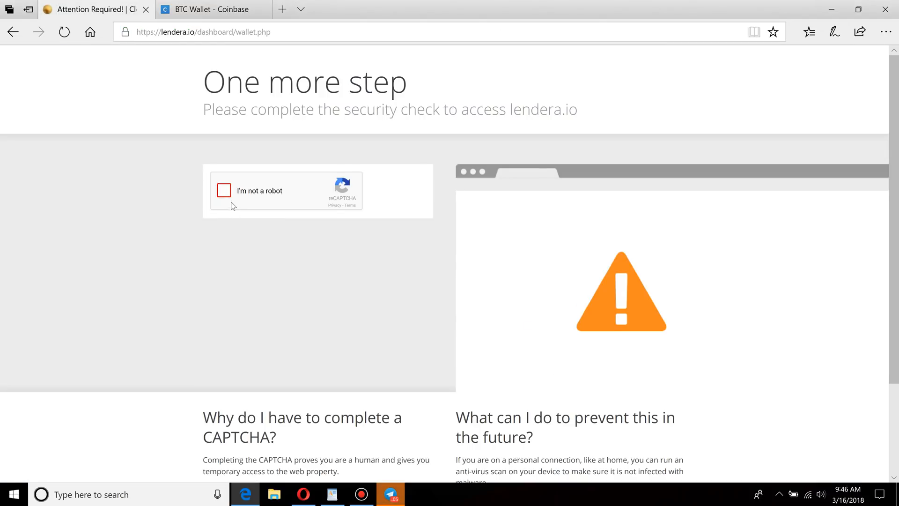
Step: Pass Lendera's 'I'm not a robot' check by selecting the street-sign squares and verifying
click(224, 189)
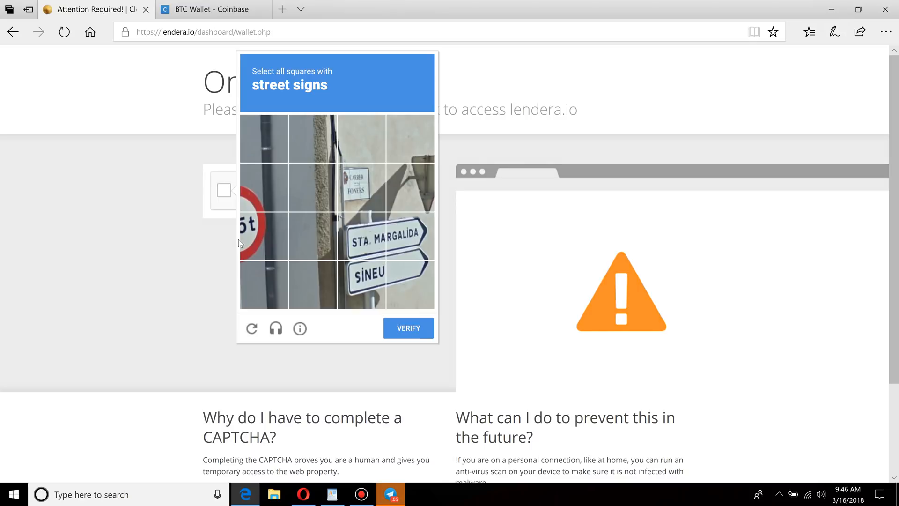
click(264, 237)
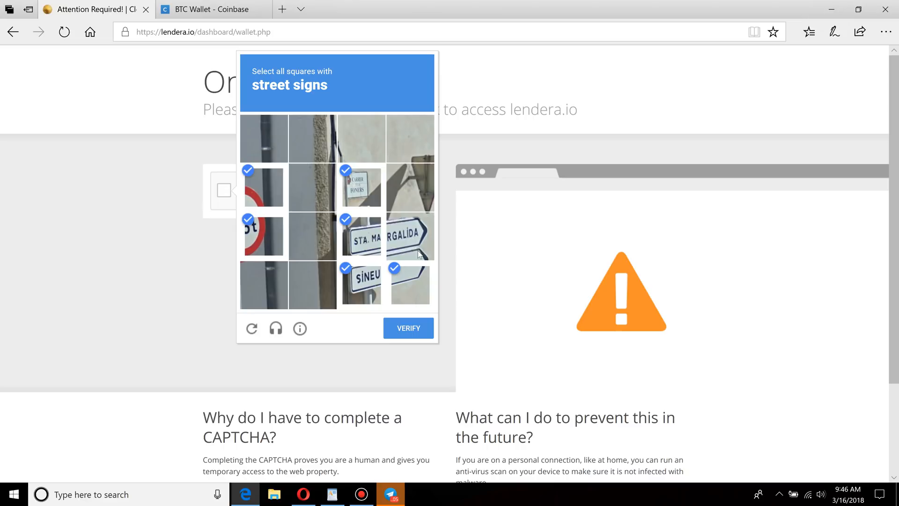
click(408, 328)
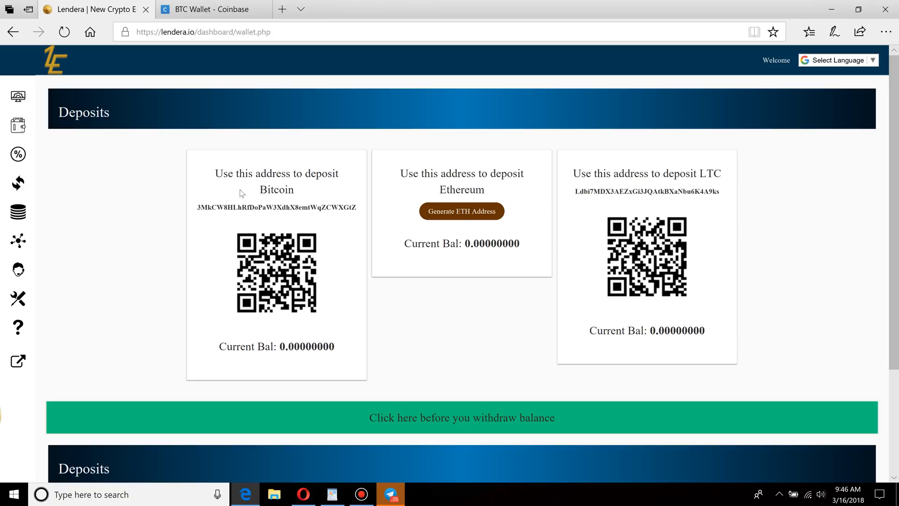
mouse_move(286, 206)
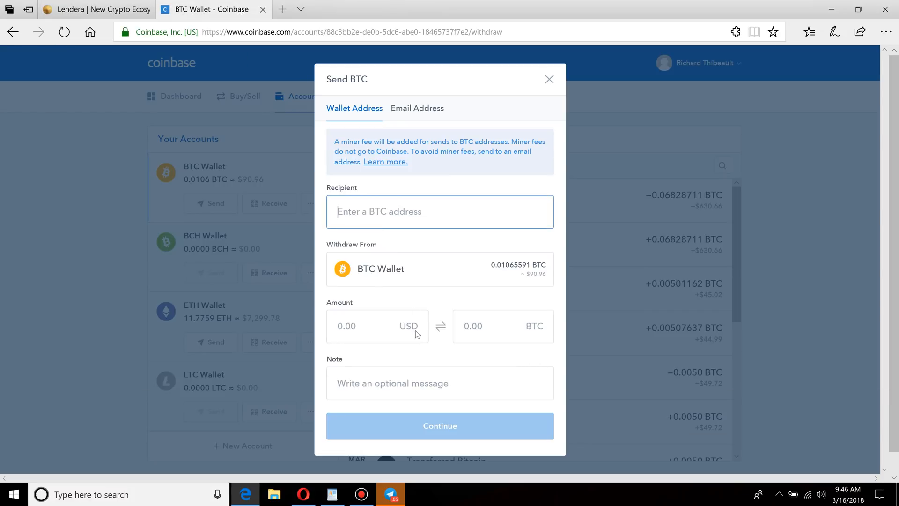
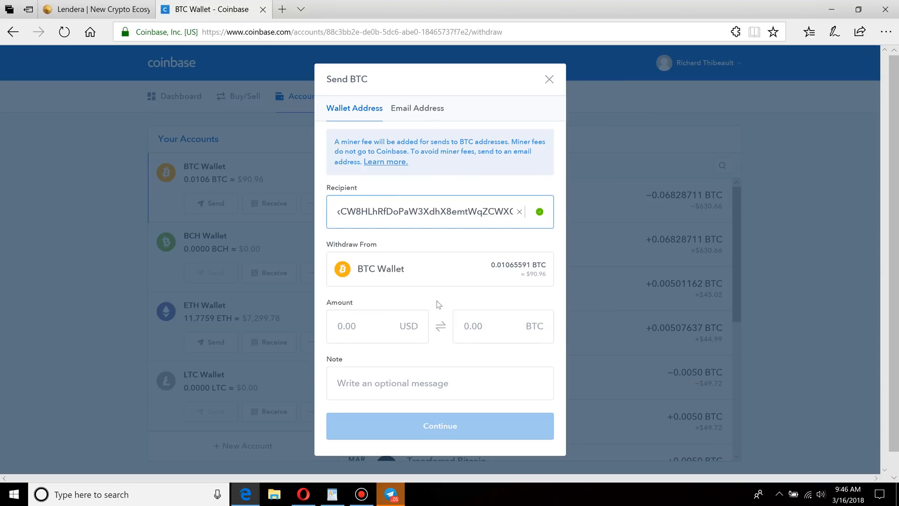
mouse_move(497, 276)
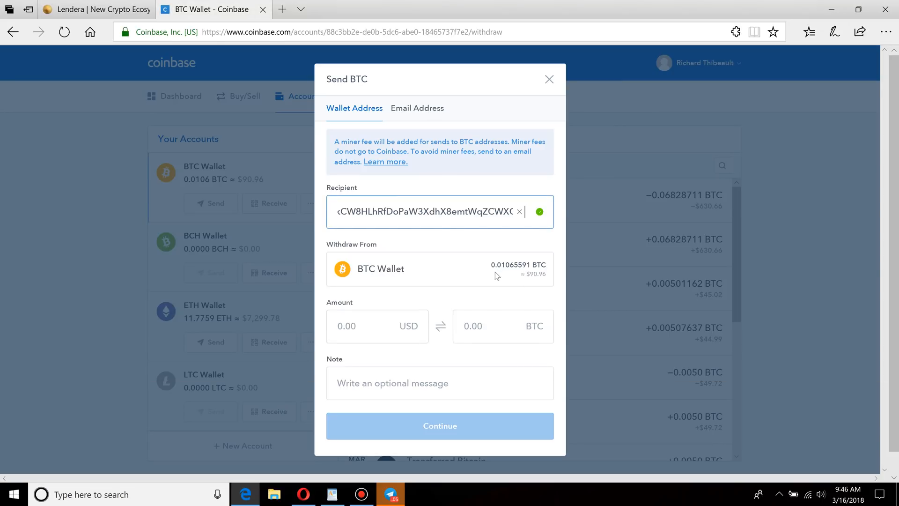
click(356, 326)
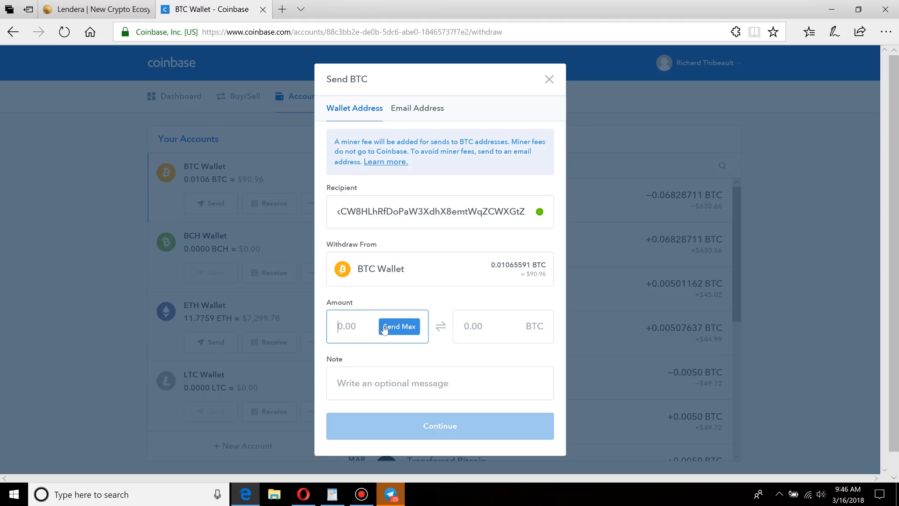
text(.01)
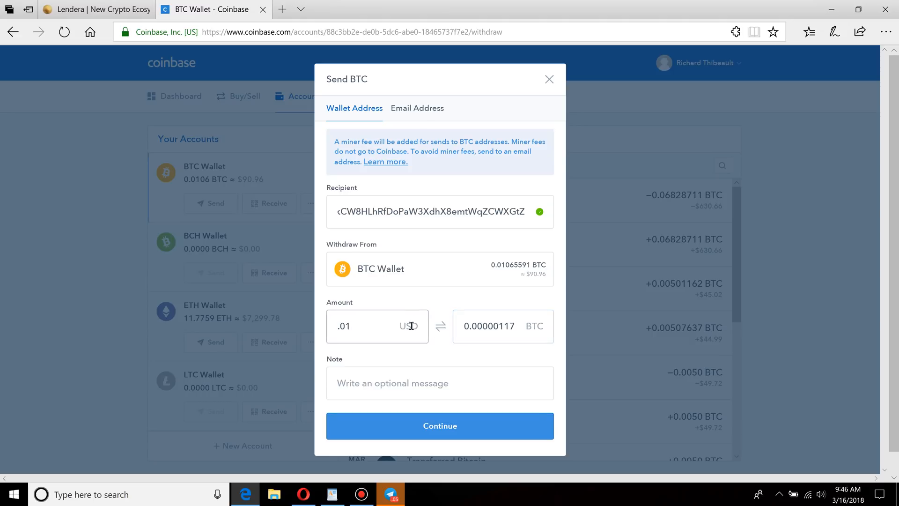
text(85)
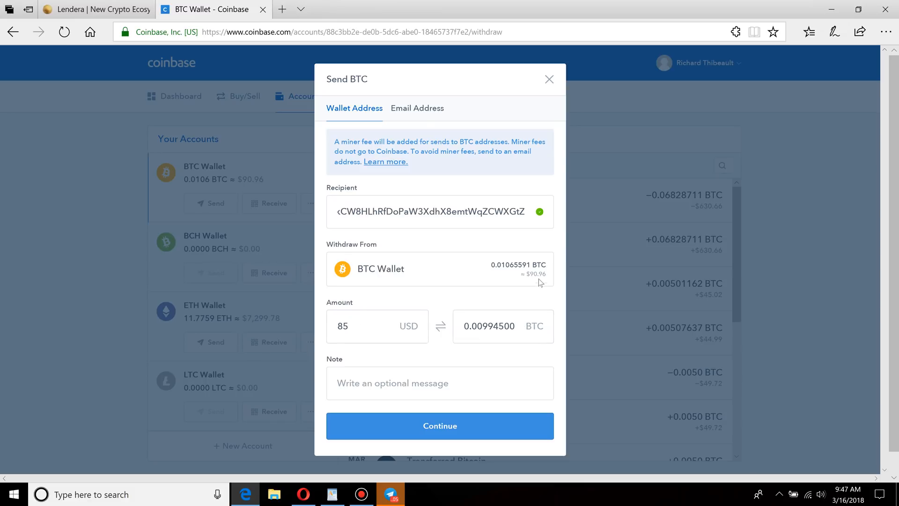
mouse_move(427, 311)
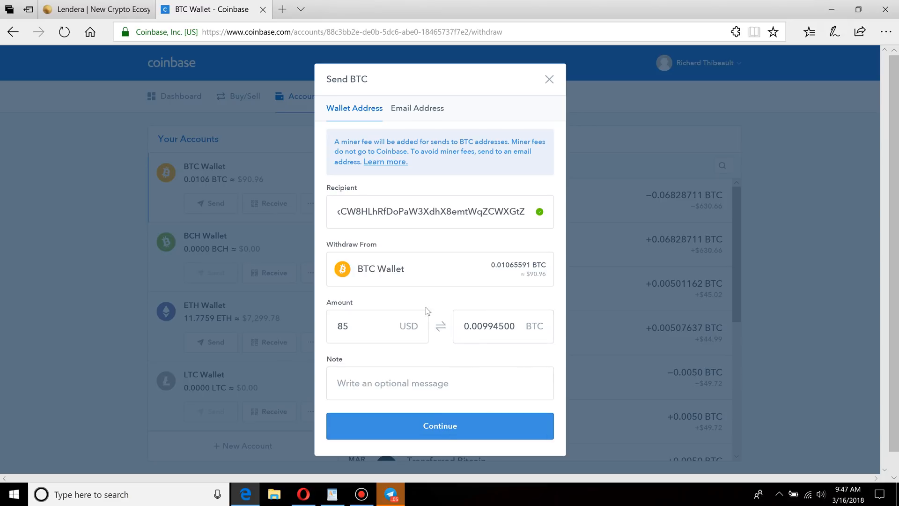
mouse_move(435, 412)
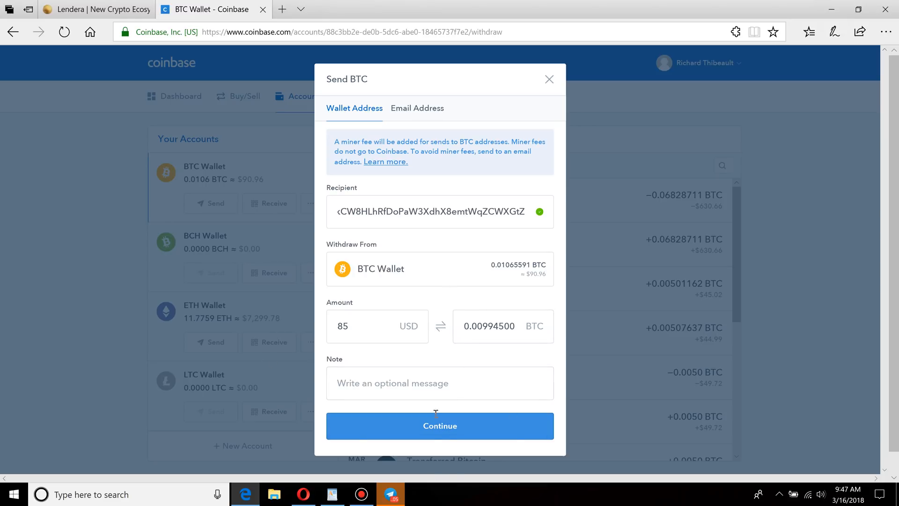
click(440, 426)
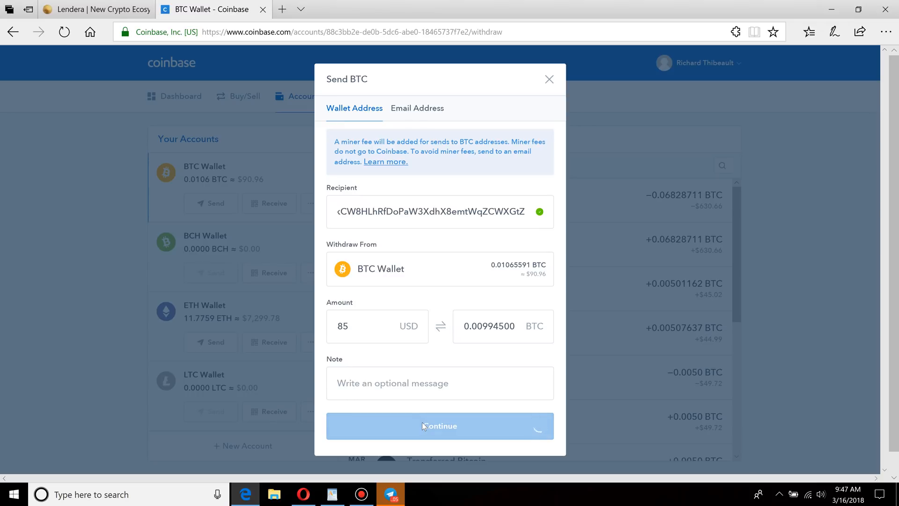
click(439, 426)
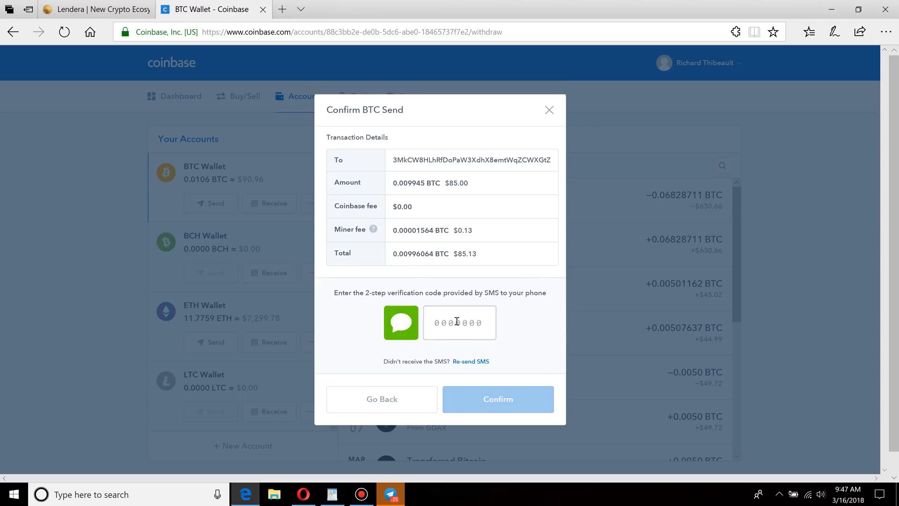
click(460, 323)
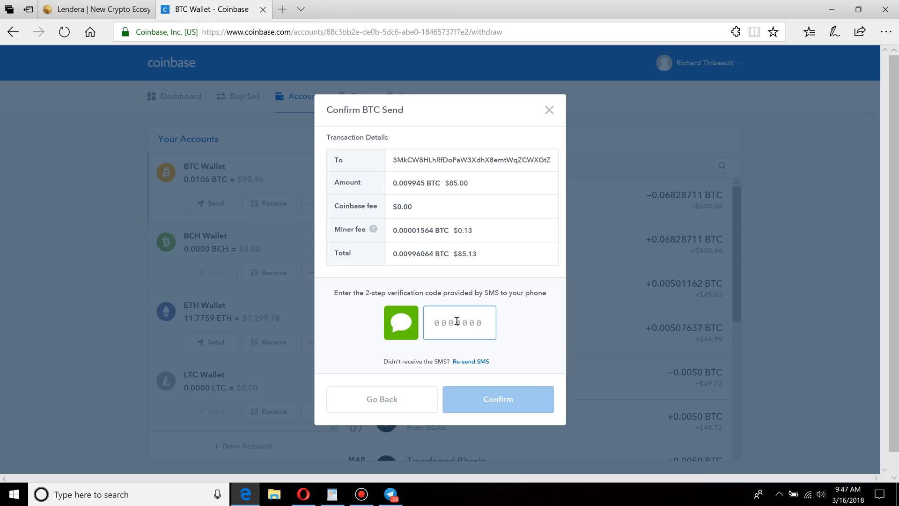
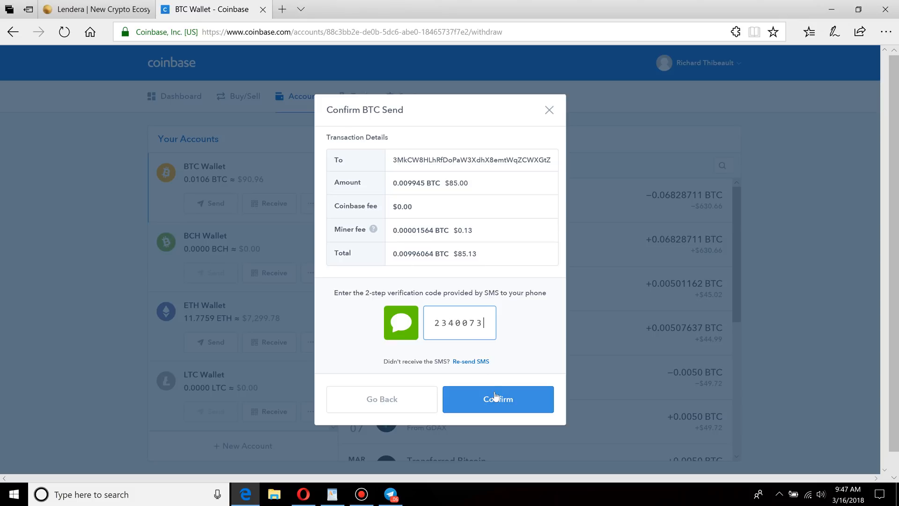
click(497, 398)
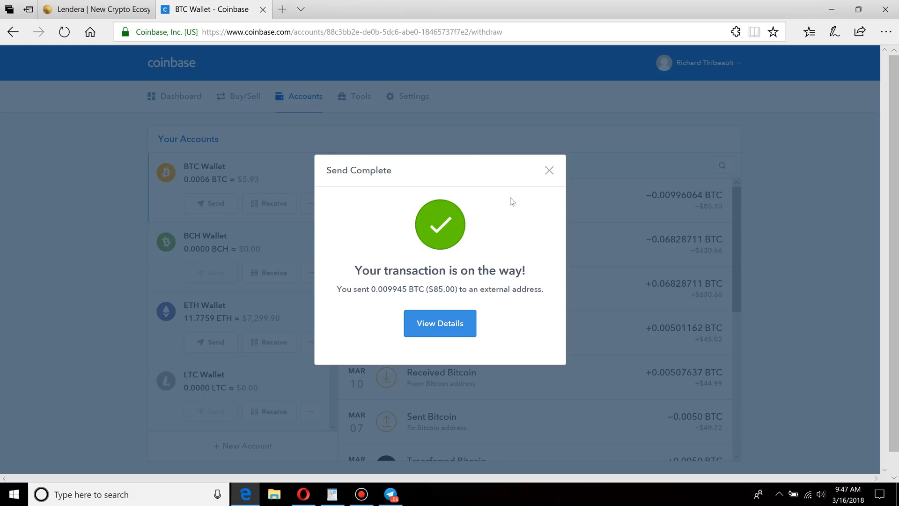
mouse_move(413, 257)
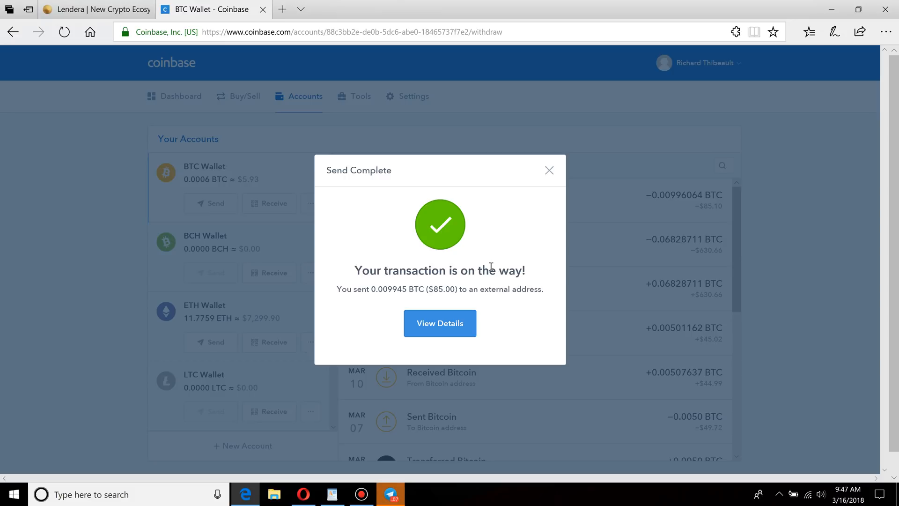
mouse_move(320, 232)
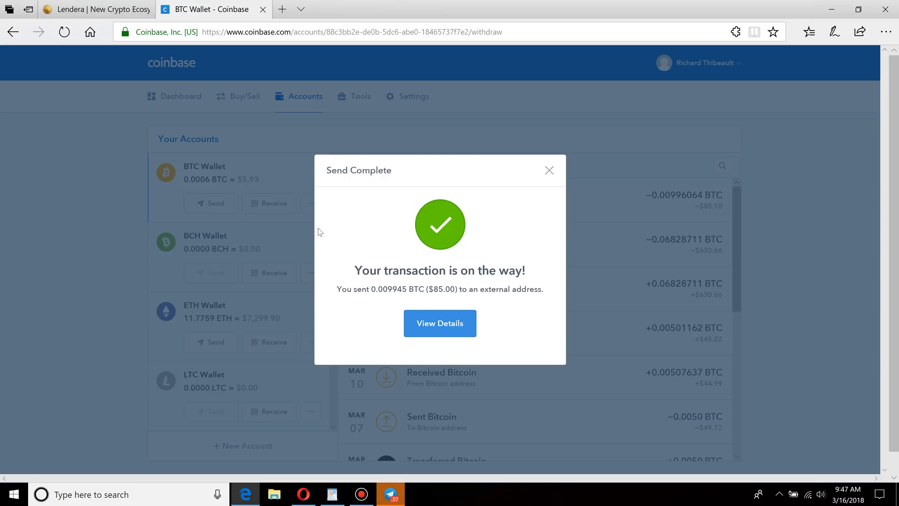
mouse_move(493, 398)
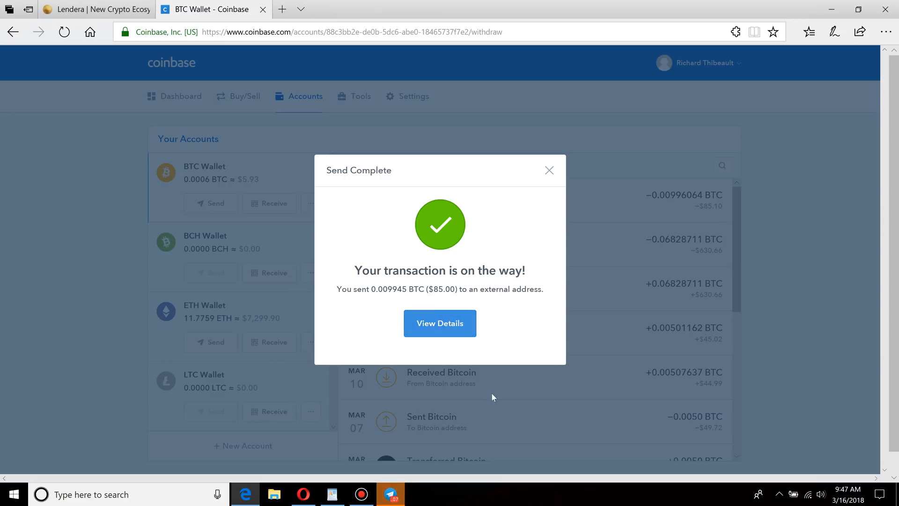
mouse_move(407, 238)
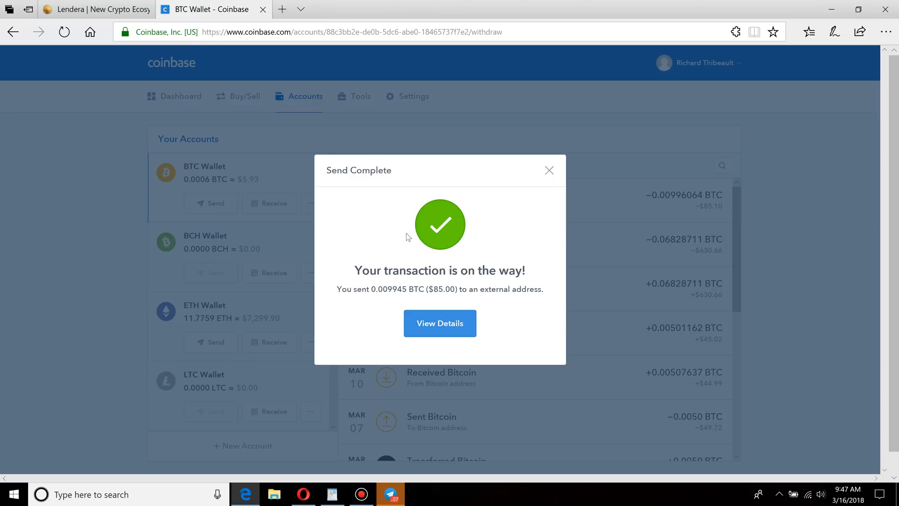
mouse_move(426, 217)
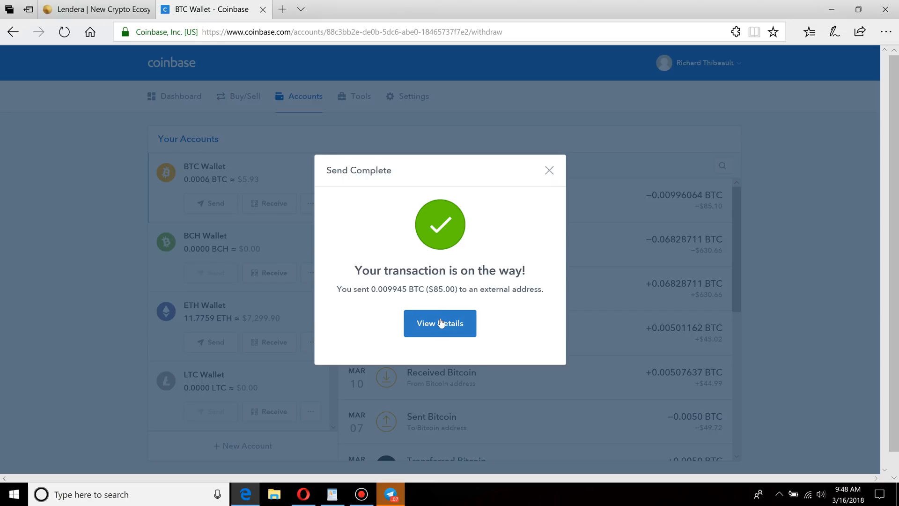
Step: Inspect the pending −0.00996064 BTC Sent Bitcoin details, then return to the Coinbase dashboard
click(440, 323)
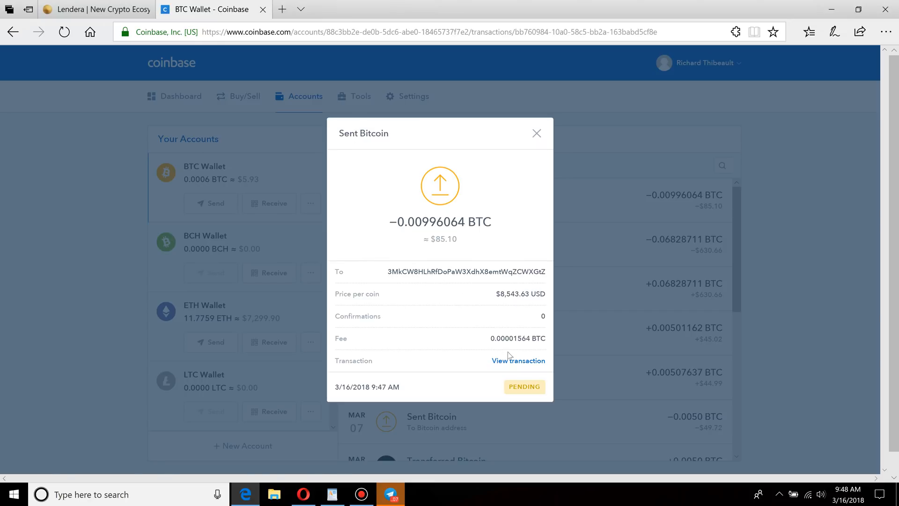
mouse_move(462, 198)
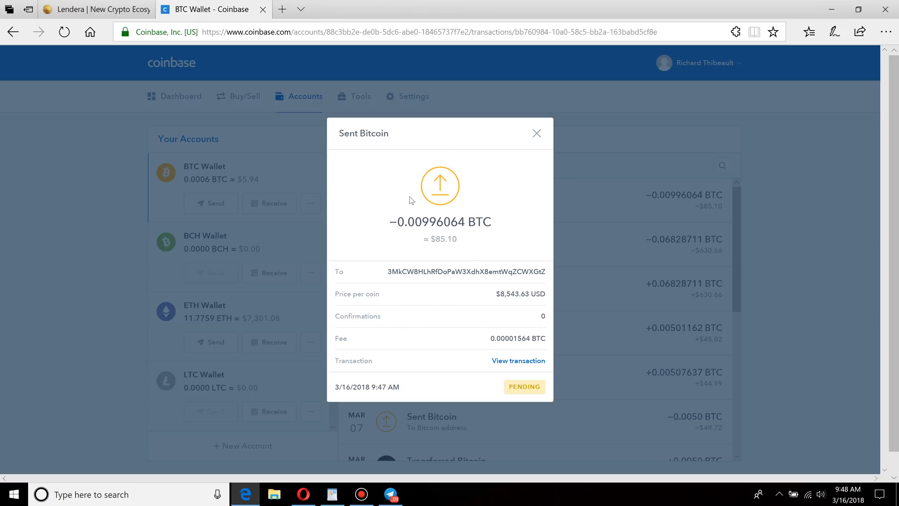
mouse_move(472, 287)
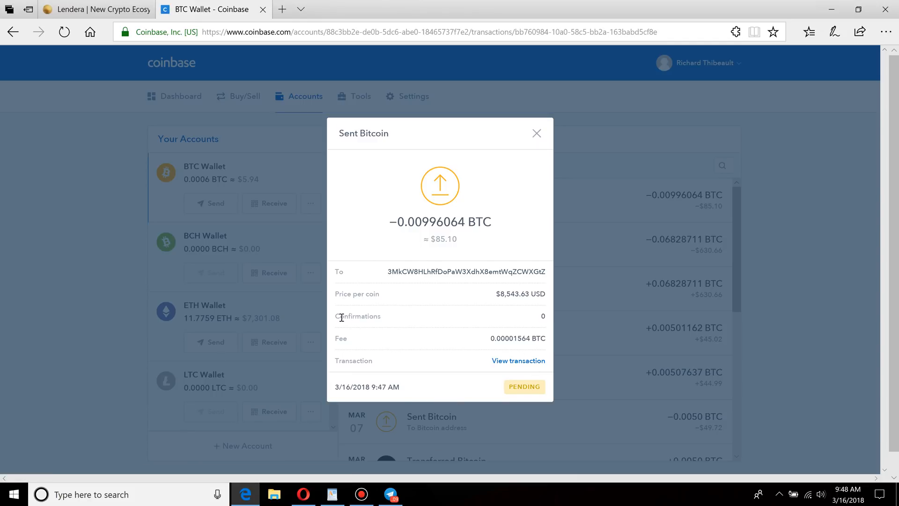
mouse_move(534, 317)
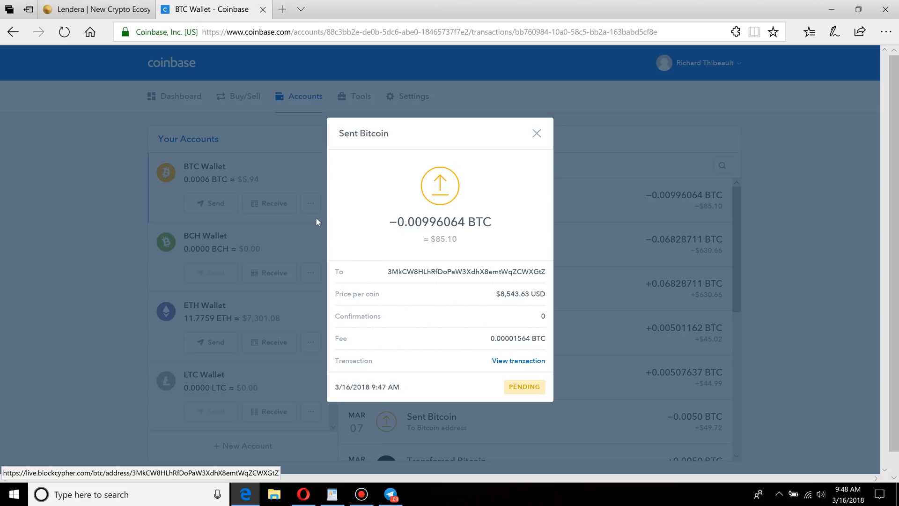
mouse_move(466, 136)
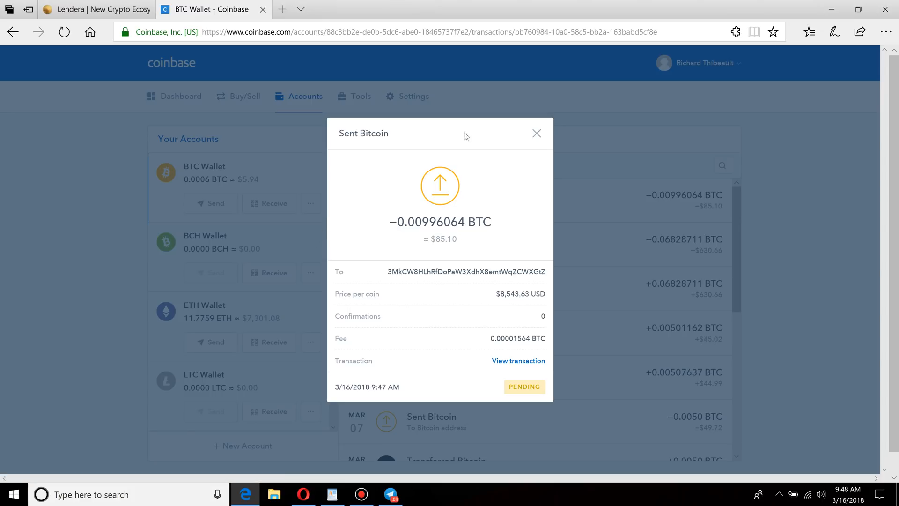
mouse_move(545, 141)
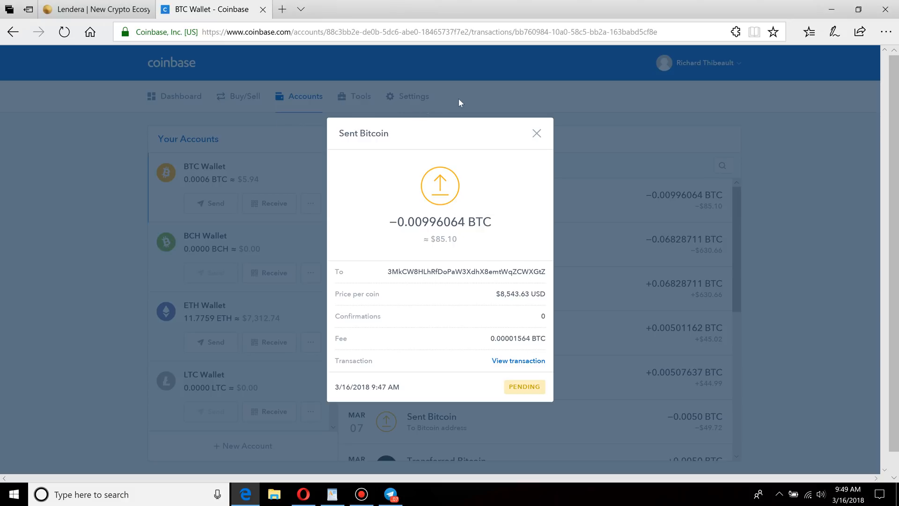
mouse_move(427, 109)
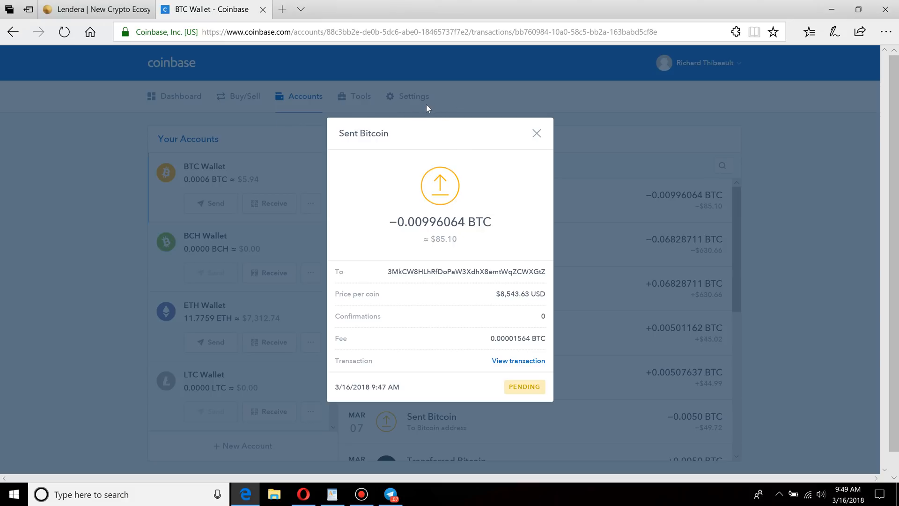
mouse_move(458, 113)
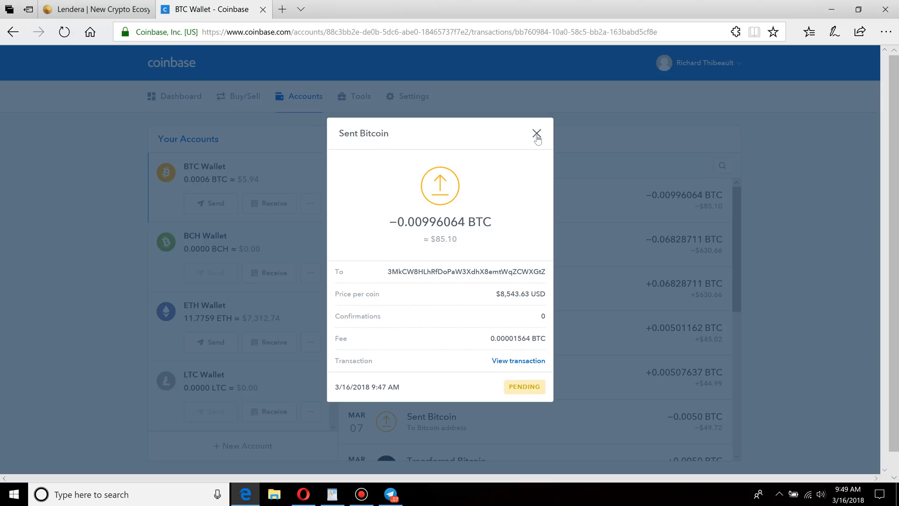
mouse_move(538, 140)
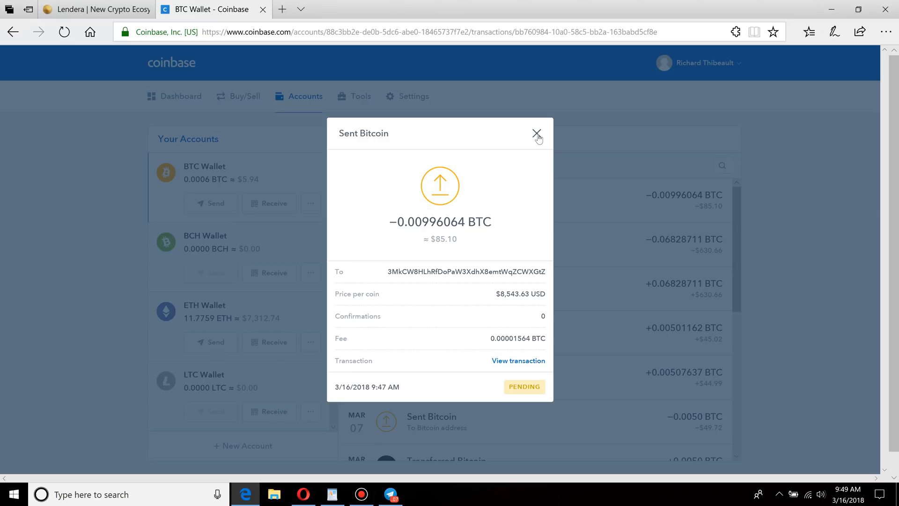
click(536, 133)
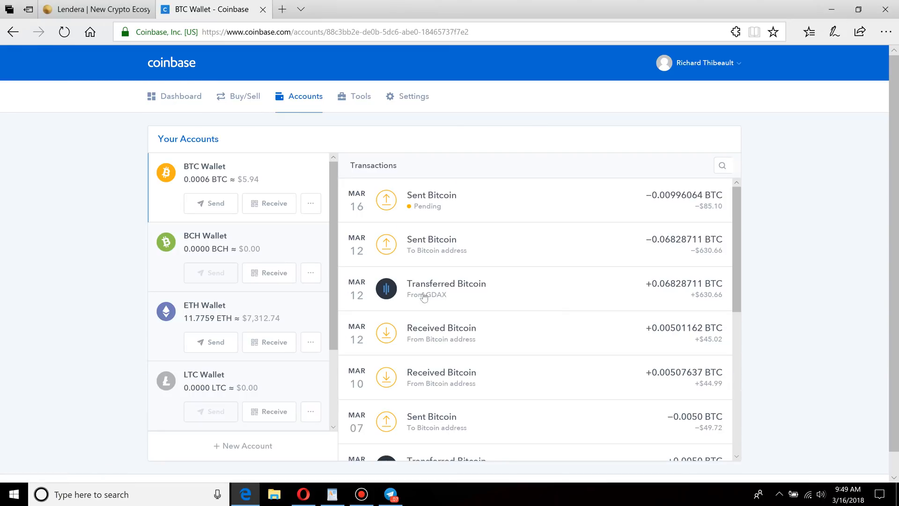
click(180, 96)
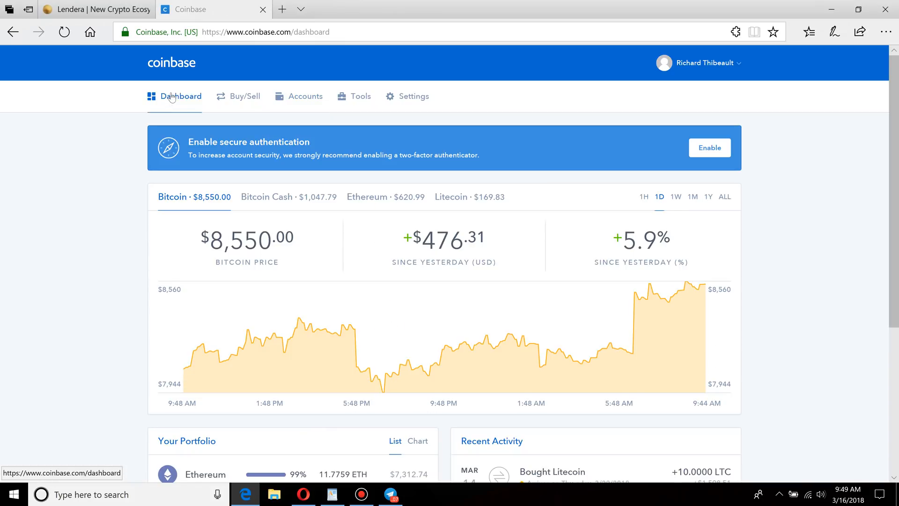
Step: Open Lendera's sidebar Dashboard to check balances, with BTC still at 0.00000000
click(97, 10)
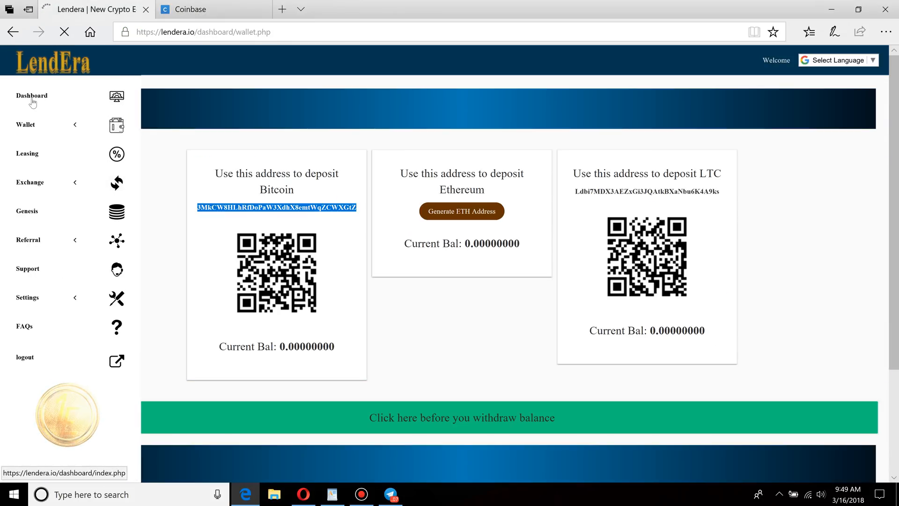
click(31, 95)
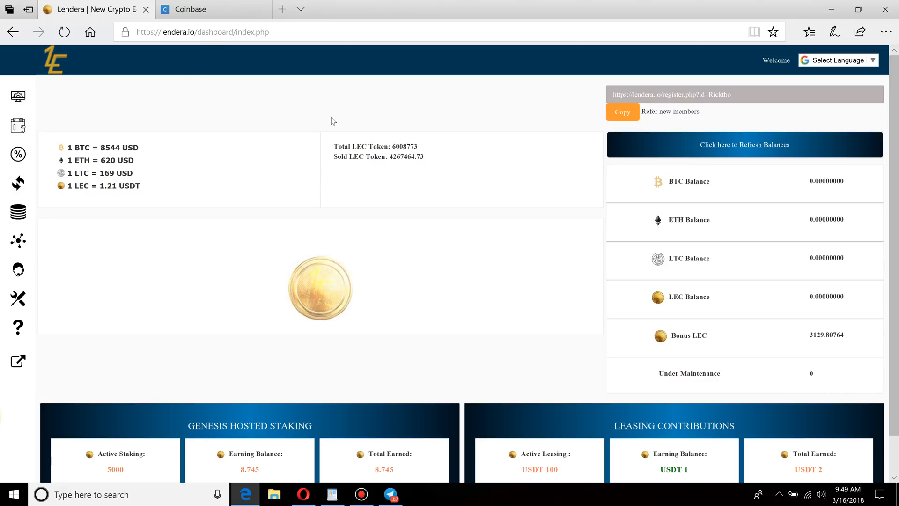
mouse_move(297, 96)
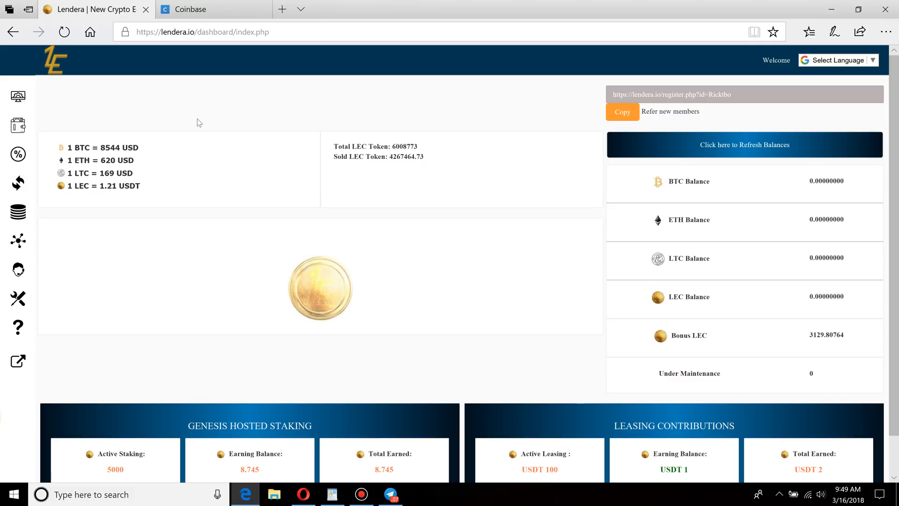
mouse_move(305, 182)
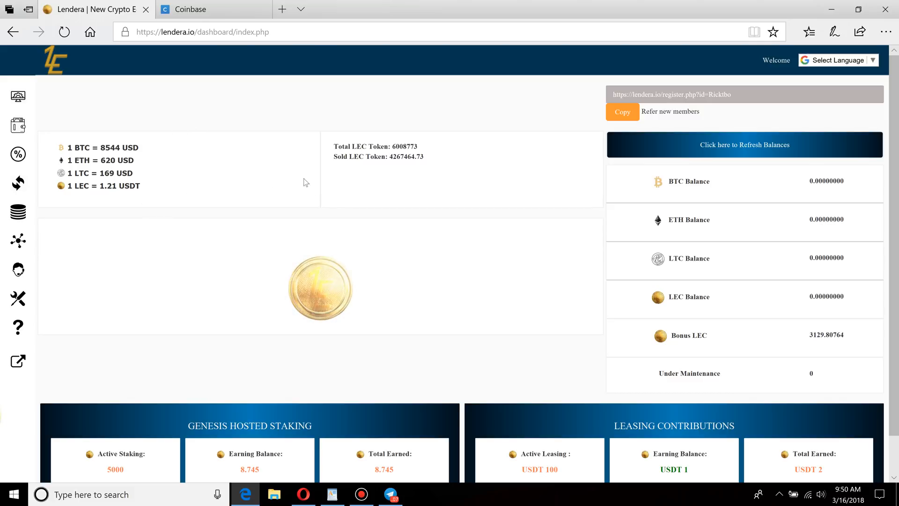
click(18, 95)
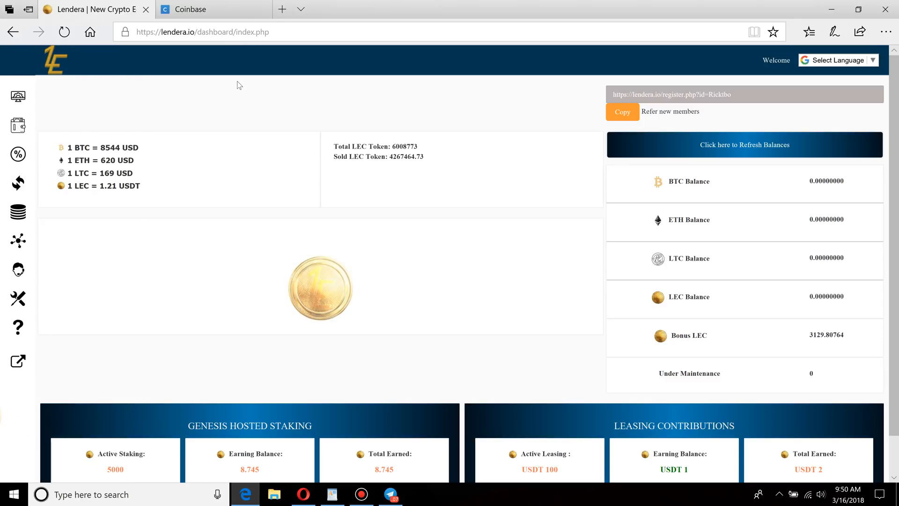
mouse_move(281, 84)
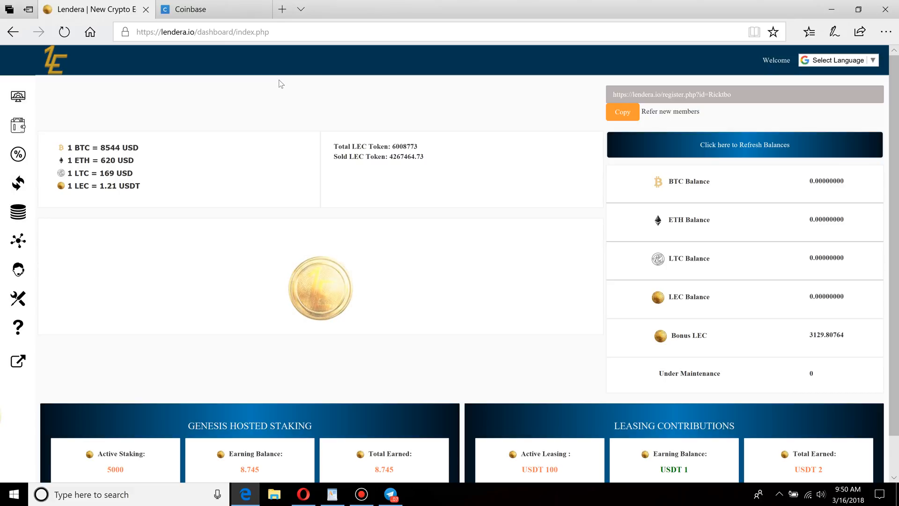
mouse_move(432, 171)
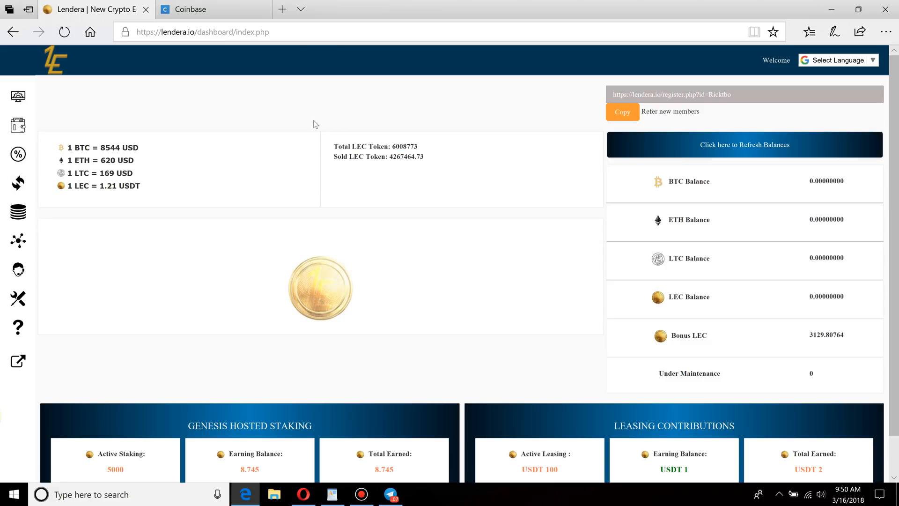
mouse_move(343, 148)
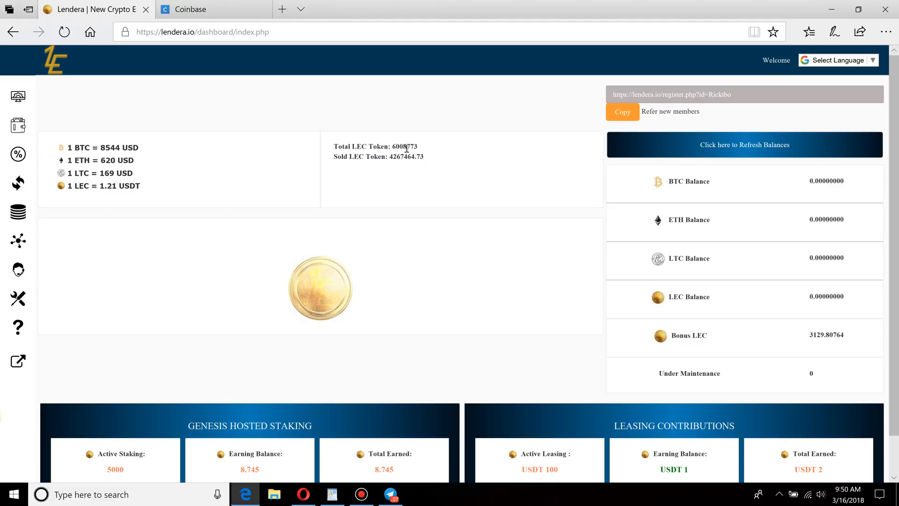
mouse_move(276, 112)
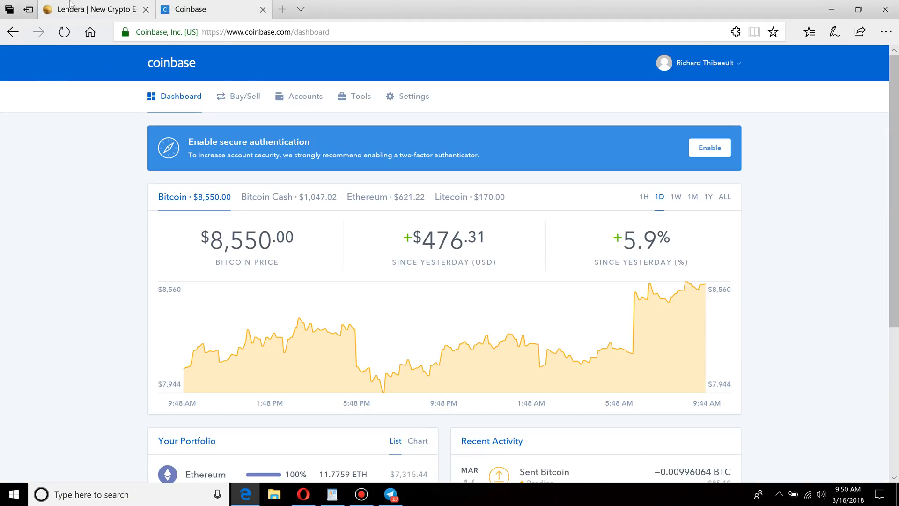
mouse_move(92, 10)
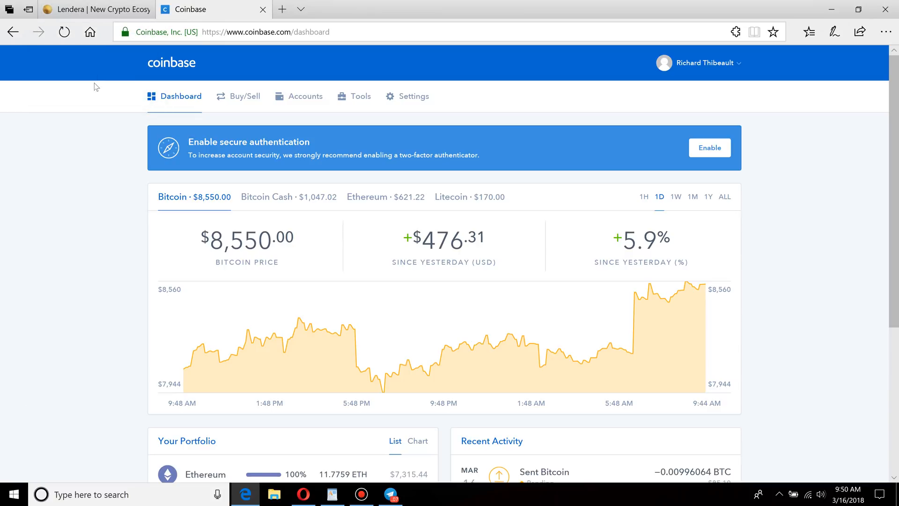
mouse_move(97, 76)
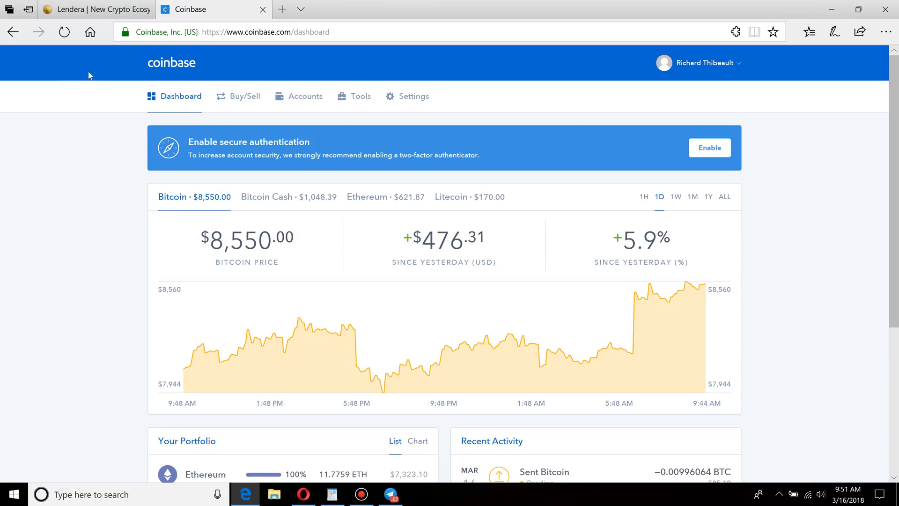
mouse_move(171, 117)
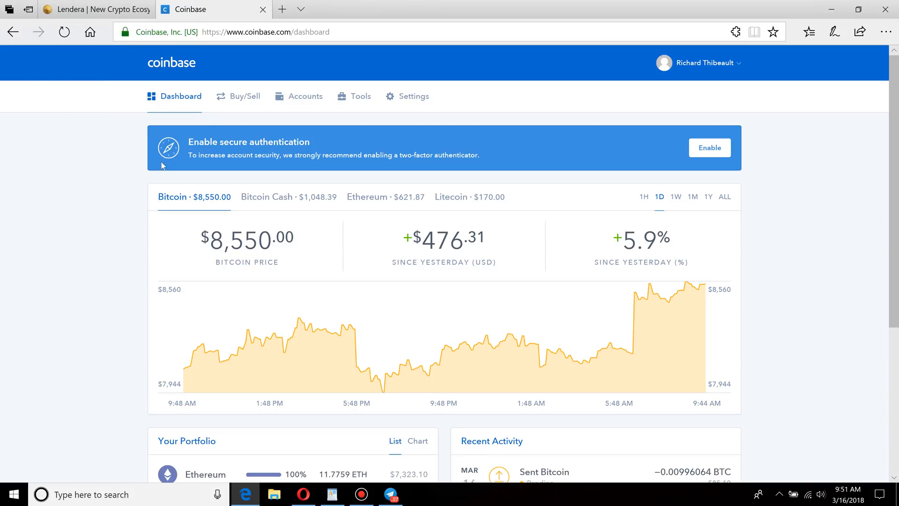
mouse_move(199, 127)
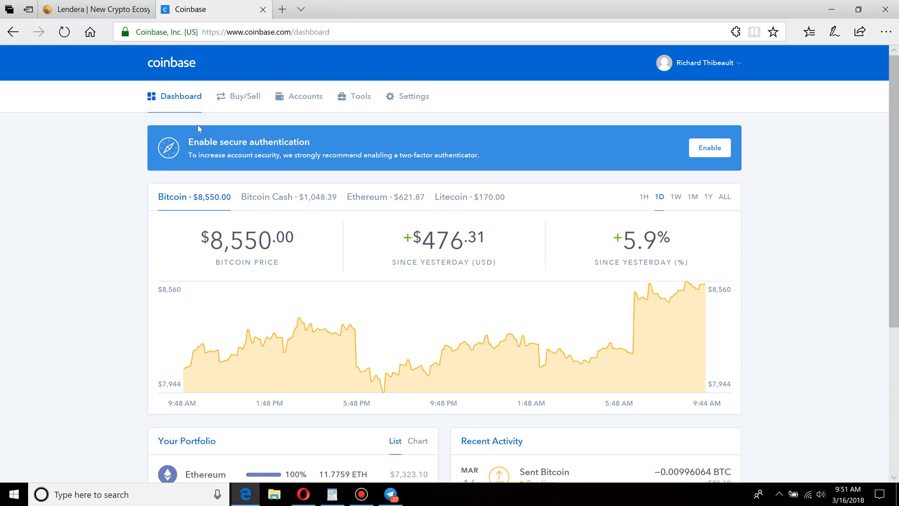
mouse_move(195, 135)
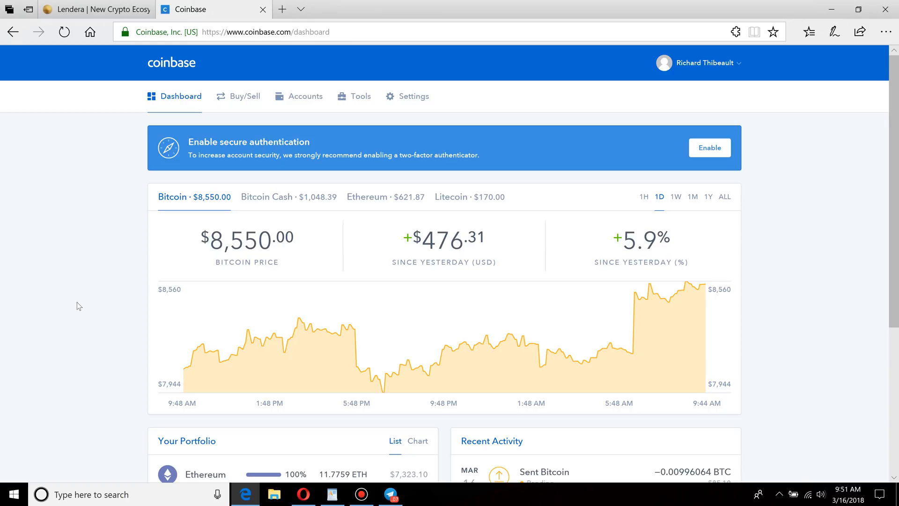
mouse_move(159, 256)
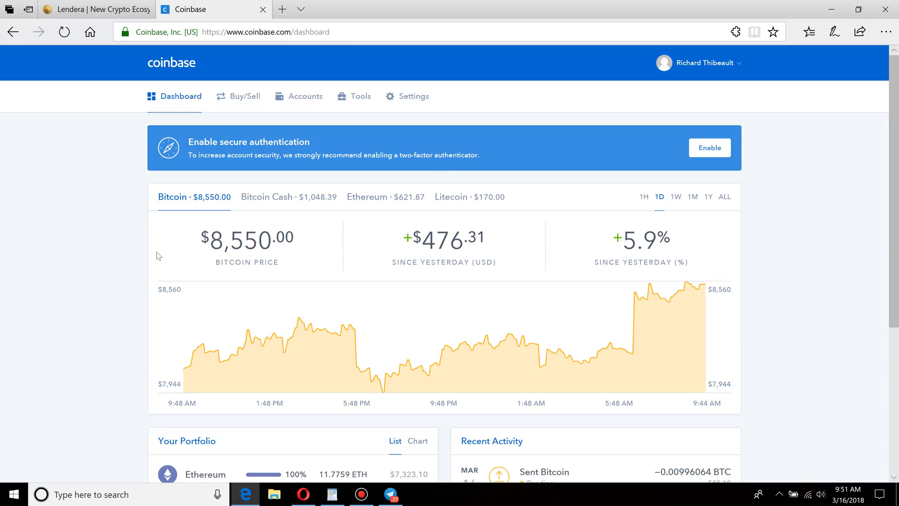
mouse_move(81, 141)
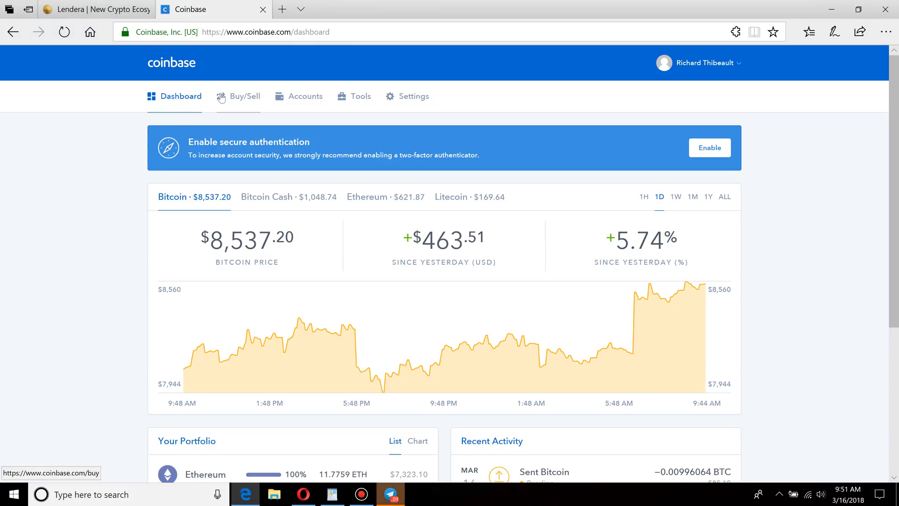
mouse_move(186, 100)
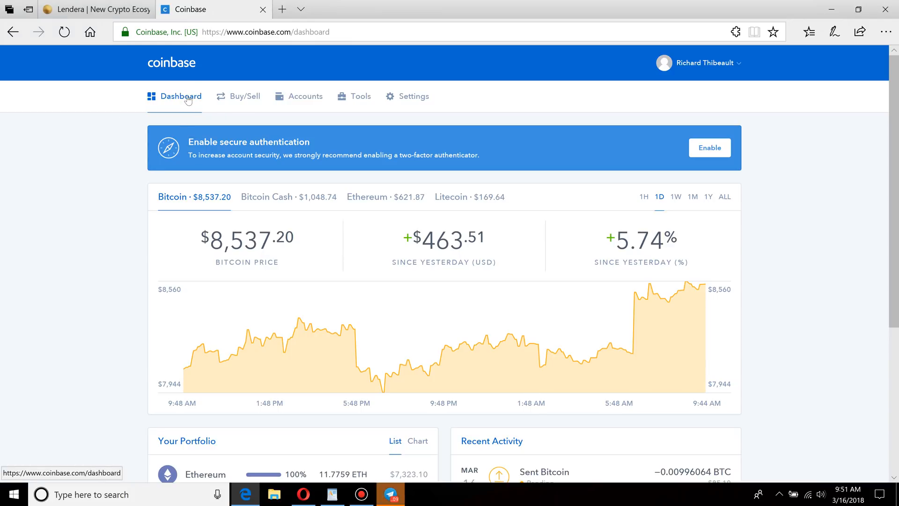